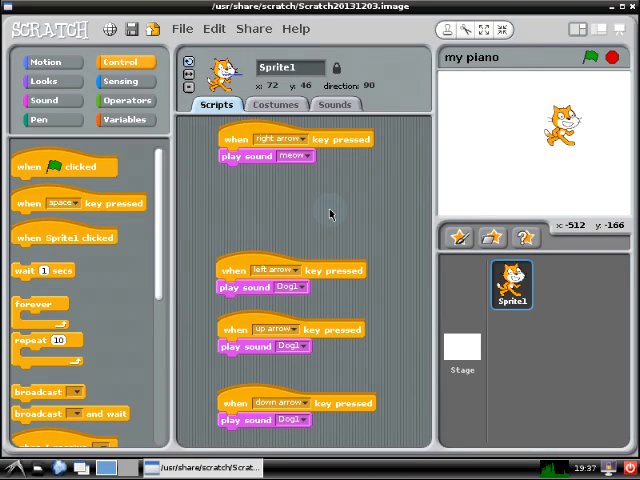
pyautogui.moveTo(284, 216)
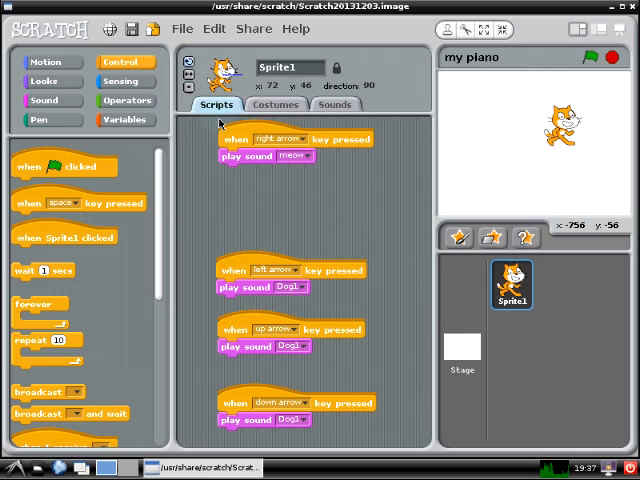
# Save the project as 'my piano LEDs' via Save As.
pyautogui.click(184, 28)
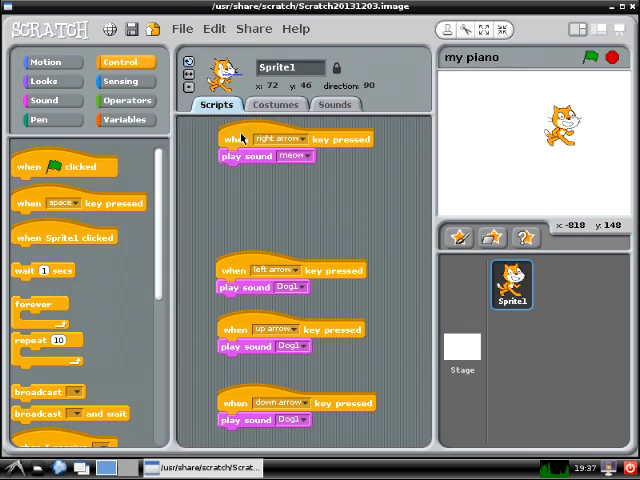
pyautogui.moveTo(352, 232)
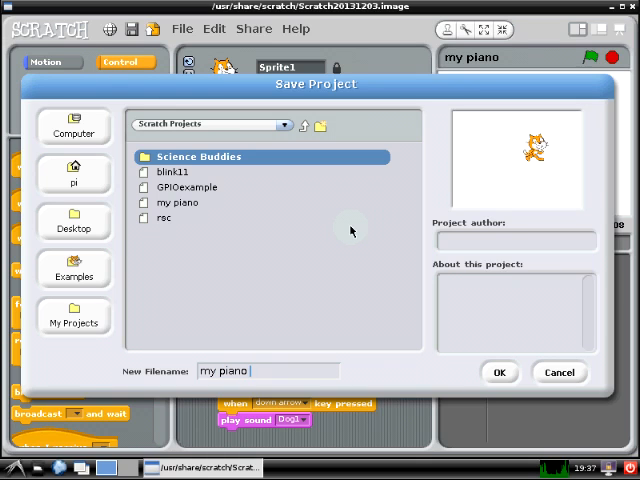
pyautogui.write('LEDs')
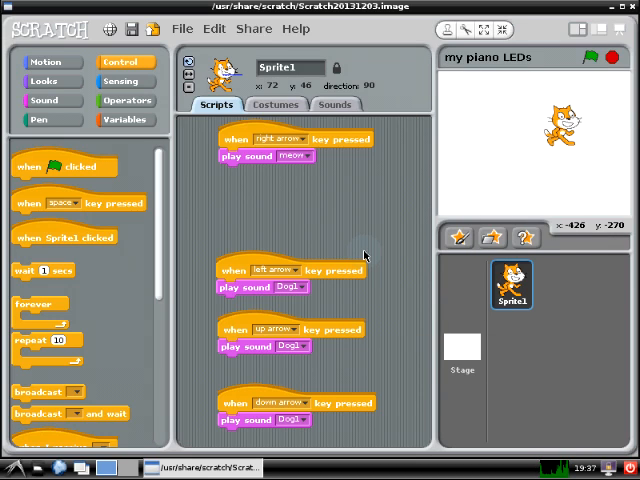
pyautogui.moveTo(264, 192)
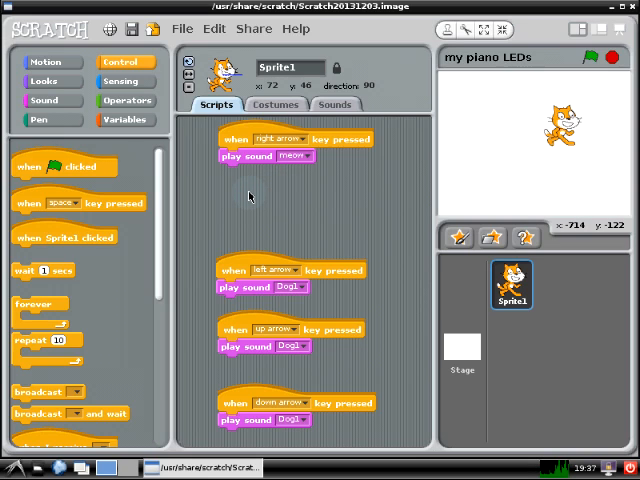
pyautogui.moveTo(144, 132)
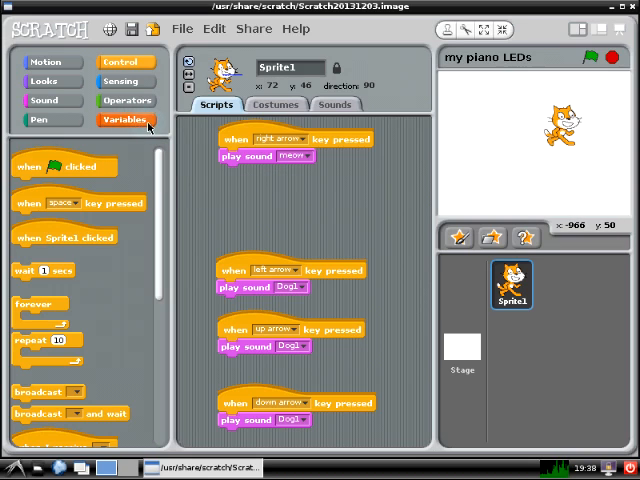
# Create a new variable named gpio22 for all sprites from the Variables category.
pyautogui.click(124, 120)
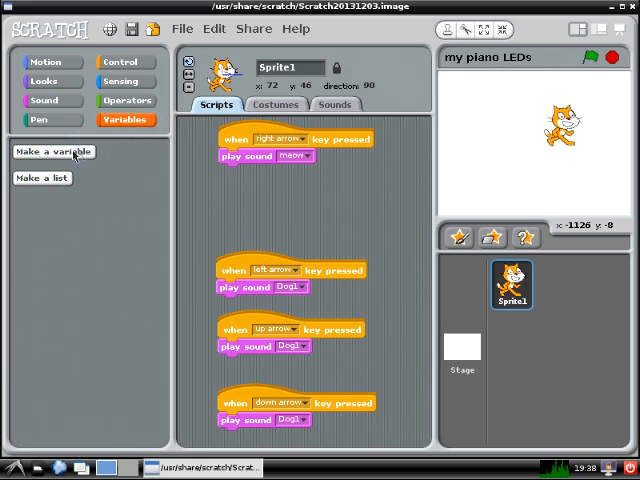
pyautogui.click(52, 152)
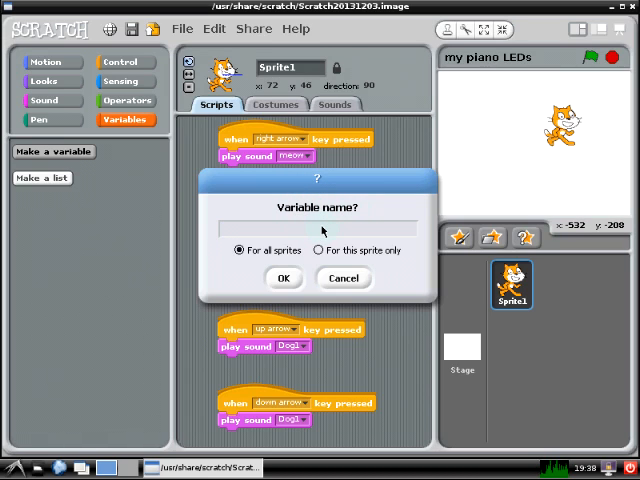
pyautogui.write('g')
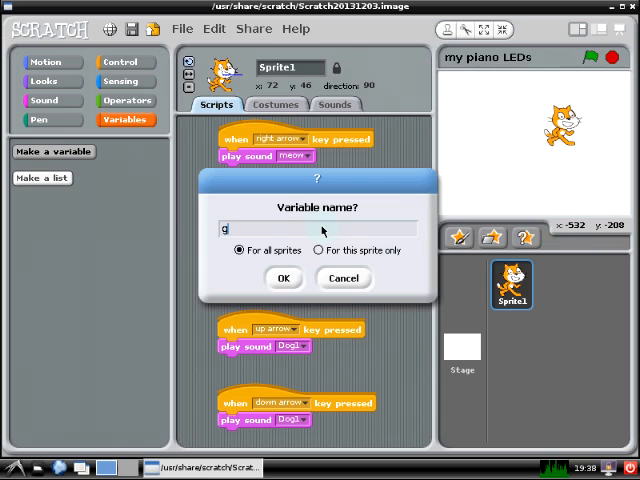
pyautogui.write('pio')
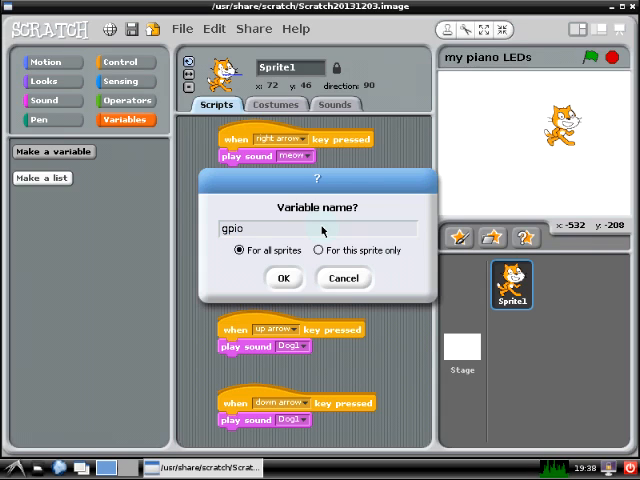
pyautogui.write('22')
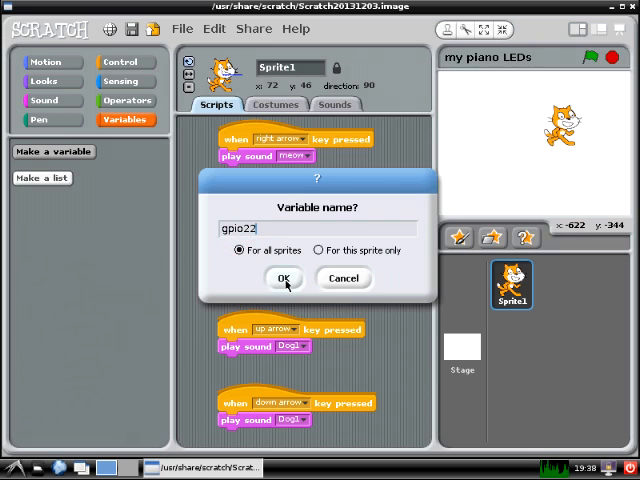
pyautogui.click(284, 278)
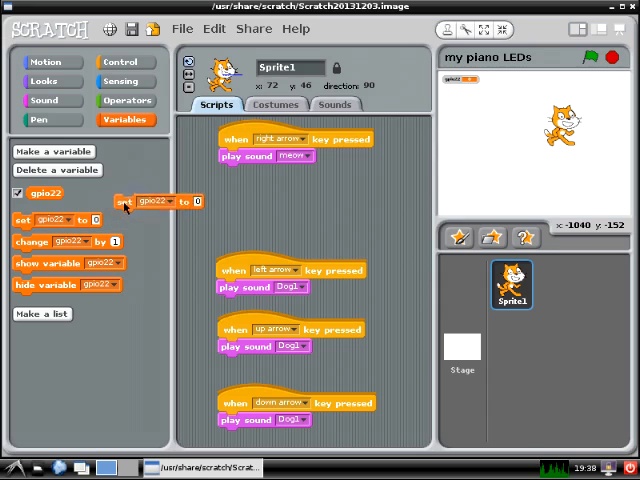
# Attach a 'set gpio22 to 1' block under 'play sound meow' in the right arrow script.
pyautogui.moveTo(156, 200); pyautogui.dragTo(260, 174)
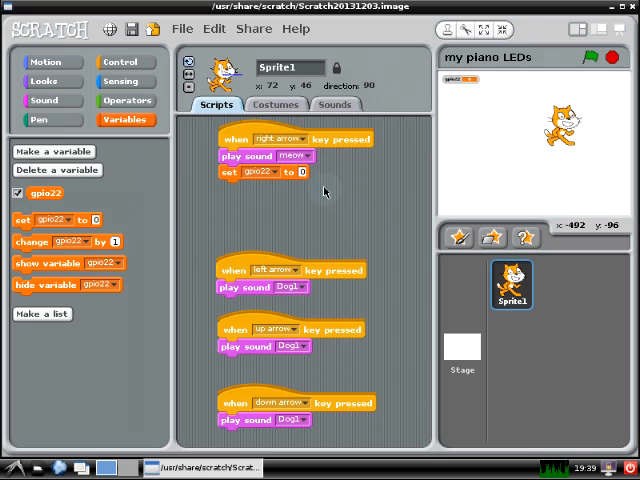
pyautogui.moveTo(304, 172)
pyautogui.write('1')
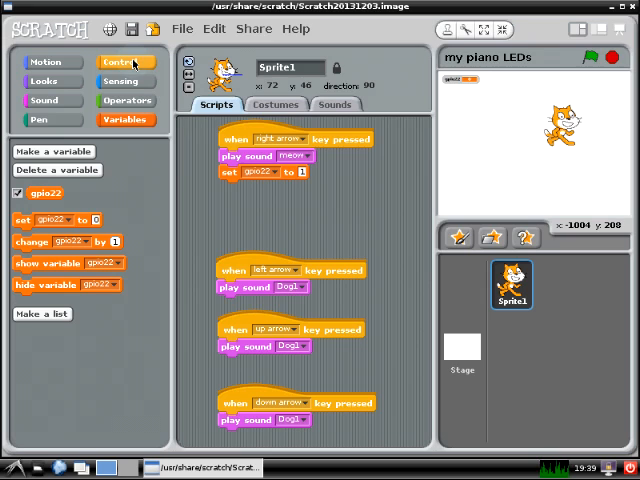
# Add a 'wait 1 secs' Control block beneath the set gpio22 block.
pyautogui.click(122, 60)
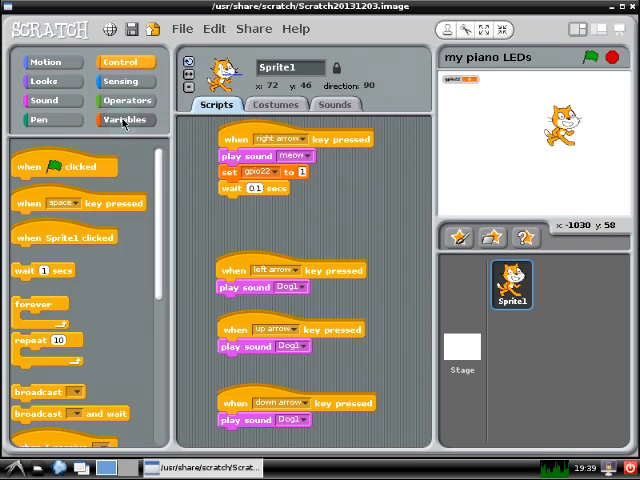
pyautogui.click(124, 120)
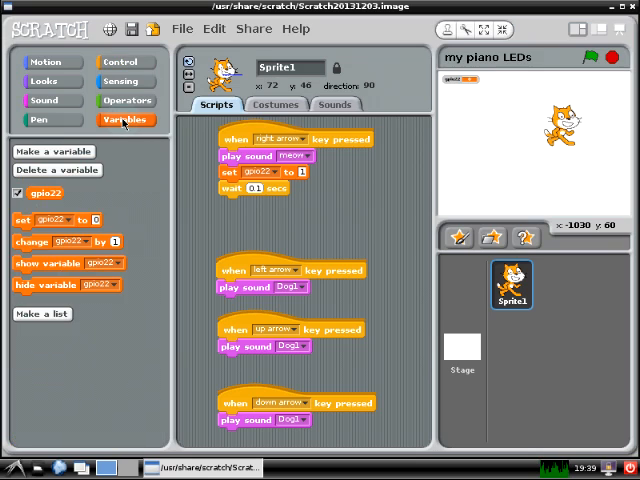